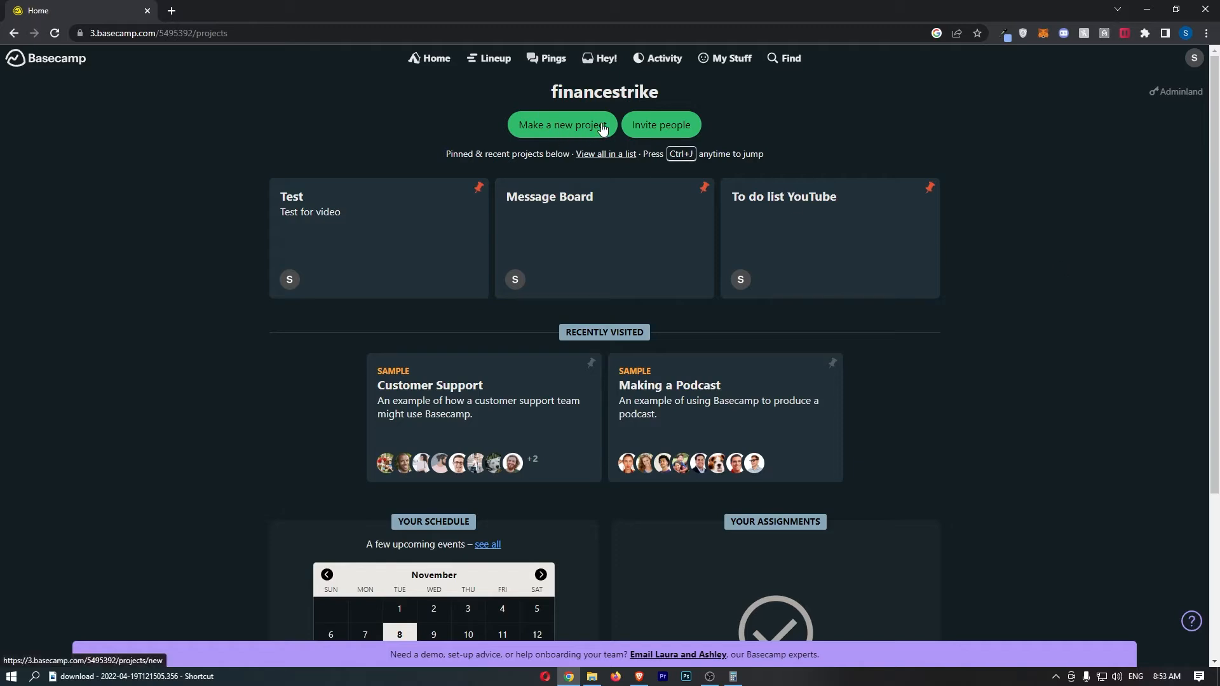
# Start a new project named 'file and docs example' and move to the empty description box
pyautogui.click(561, 124)
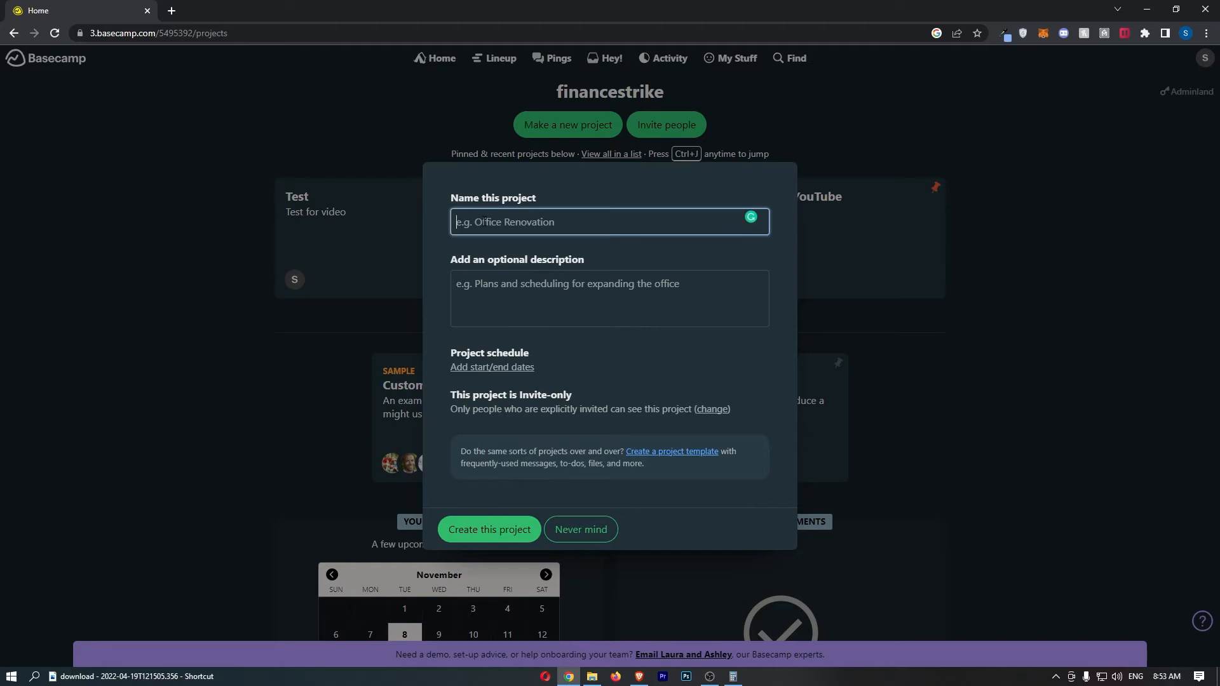
pyautogui.write('file and c')
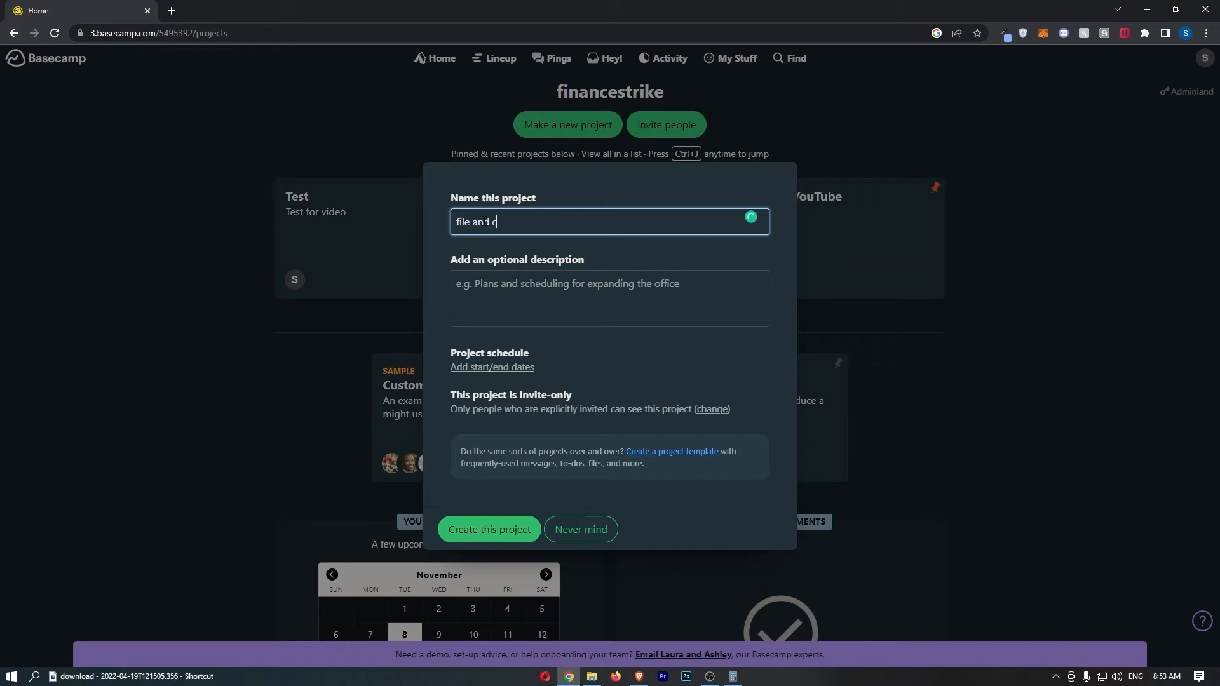
pyautogui.write('ocs exampl')
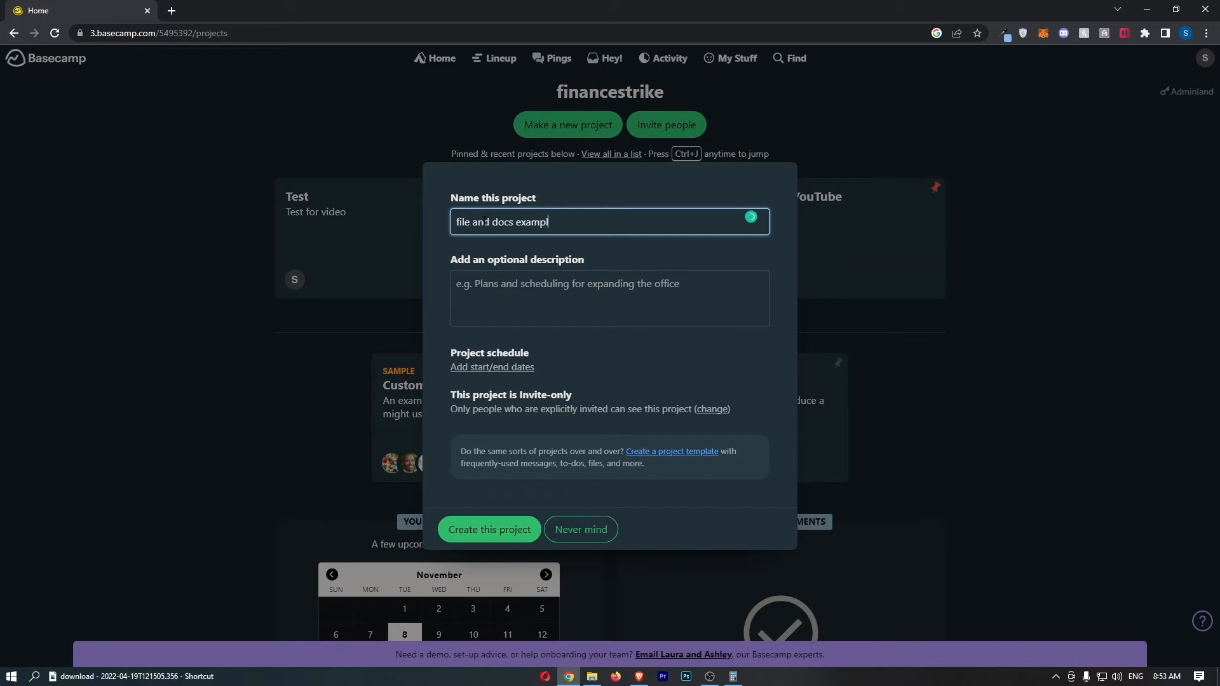
pyautogui.write('e')
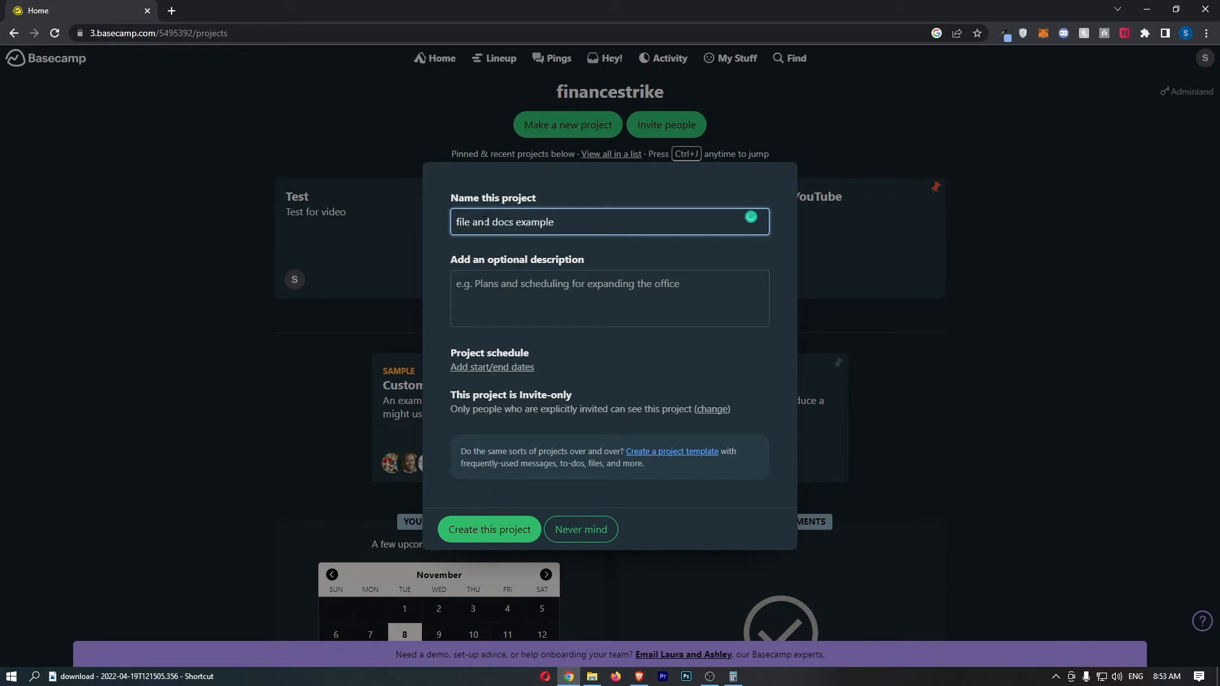
pyautogui.click(609, 298)
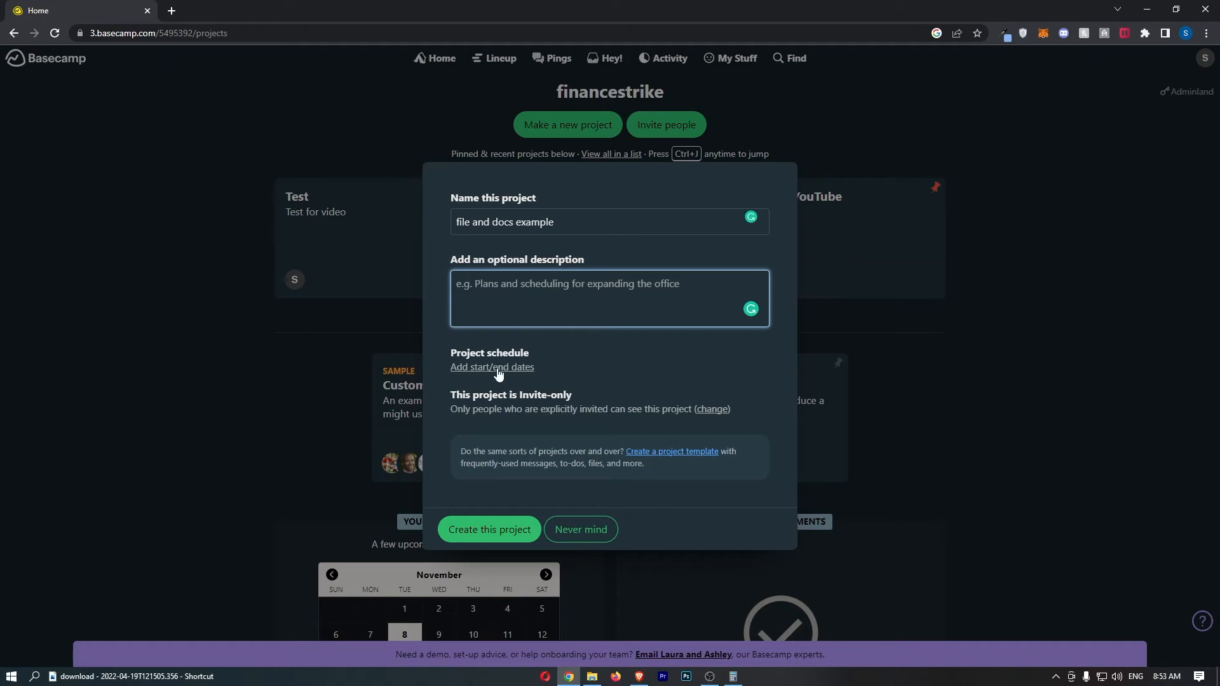
pyautogui.moveTo(508, 375)
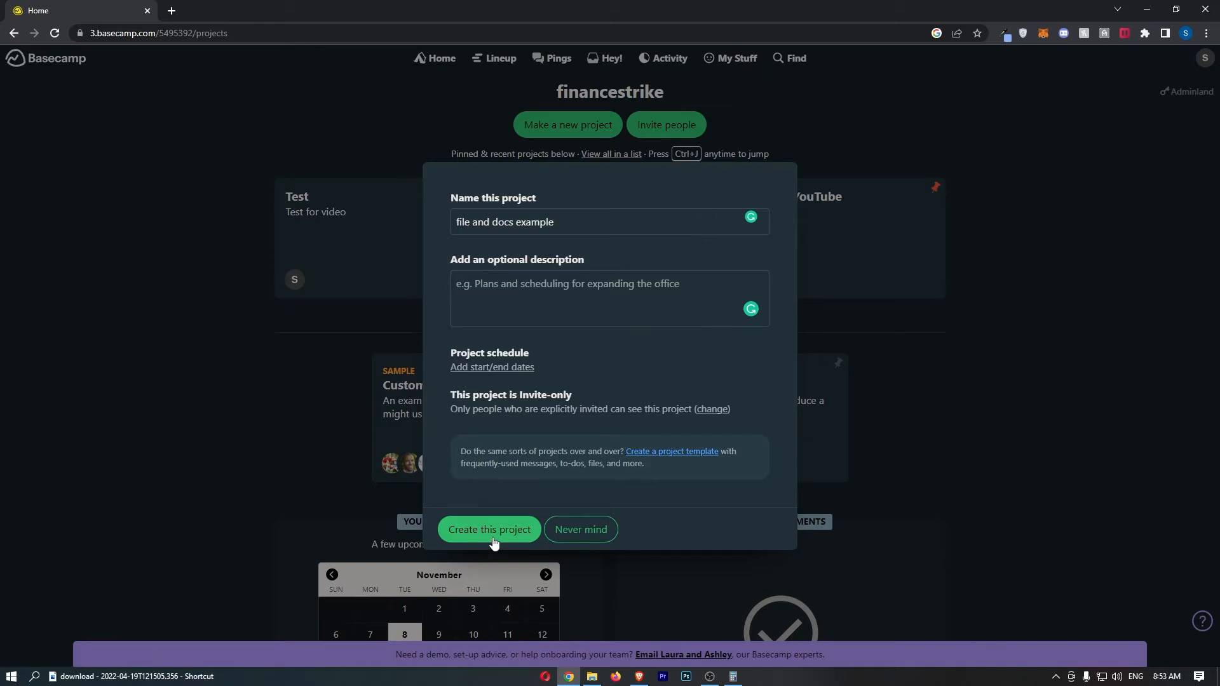
# Create the 'file and docs example' project and open its empty Docs & Files area
pyautogui.click(489, 529)
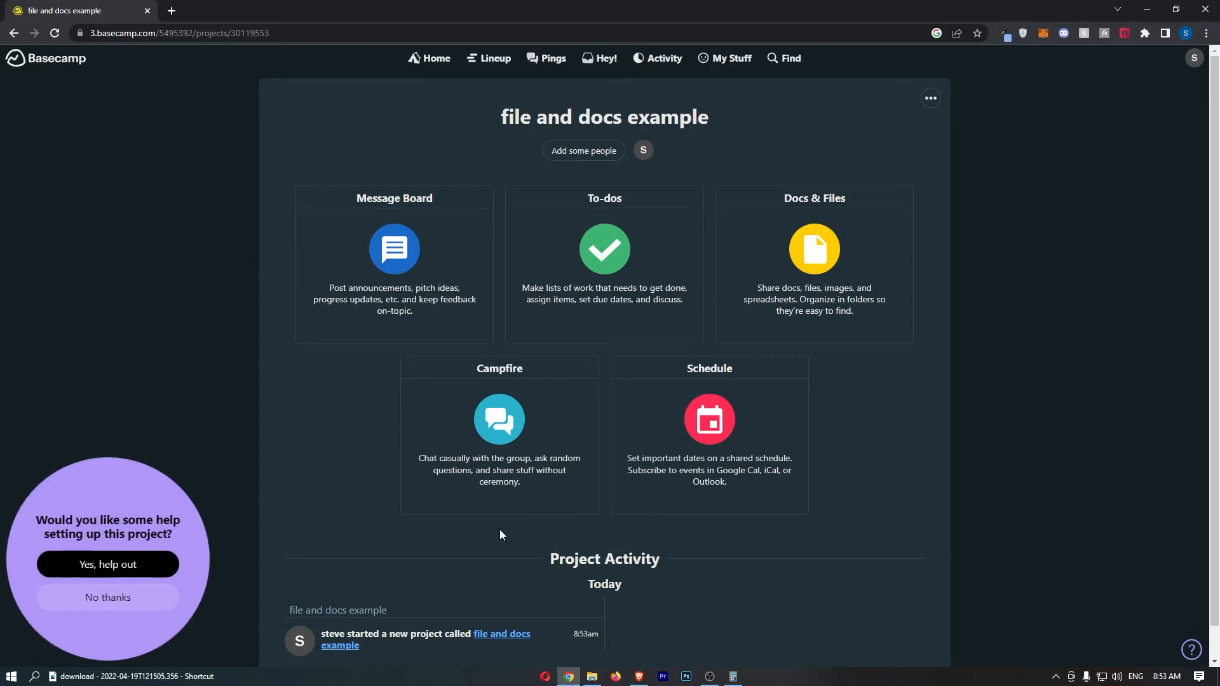
pyautogui.moveTo(803, 212)
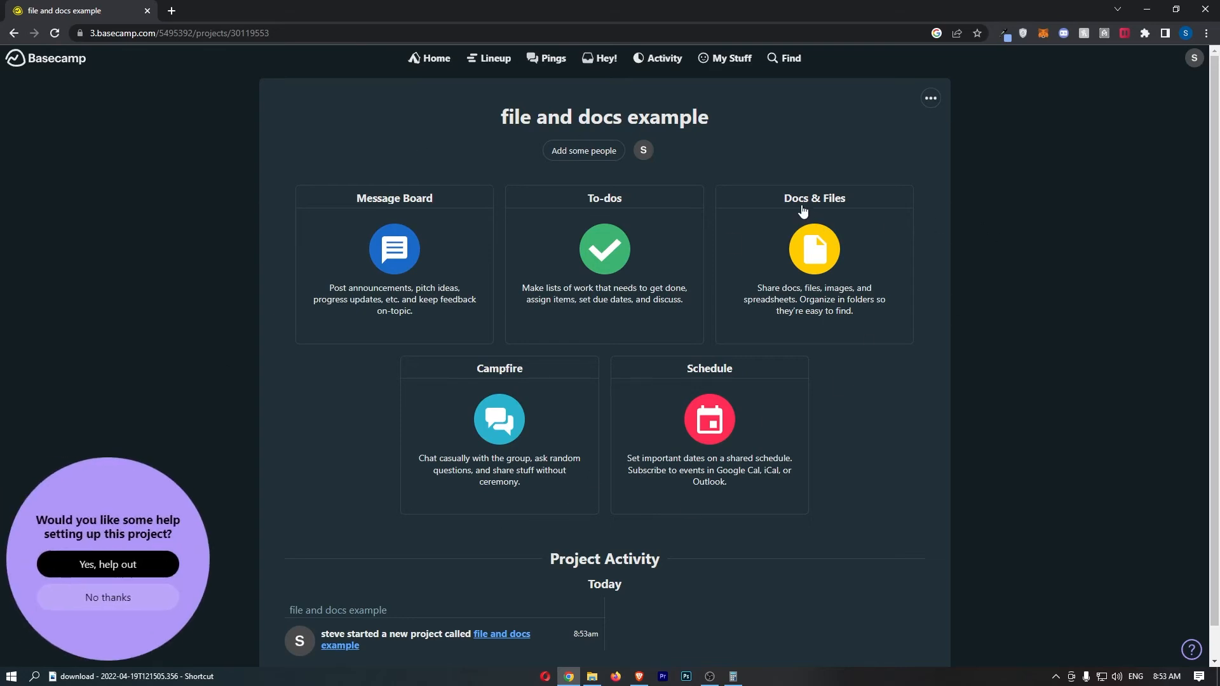
pyautogui.click(813, 249)
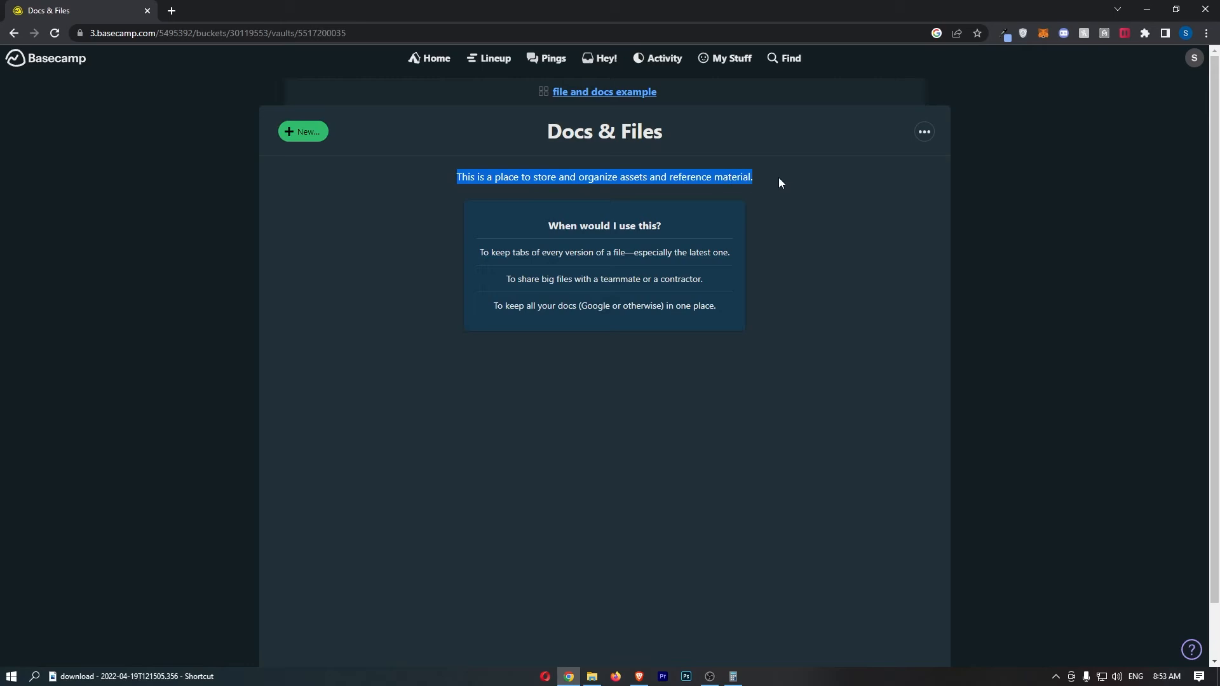
pyautogui.moveTo(253, 138)
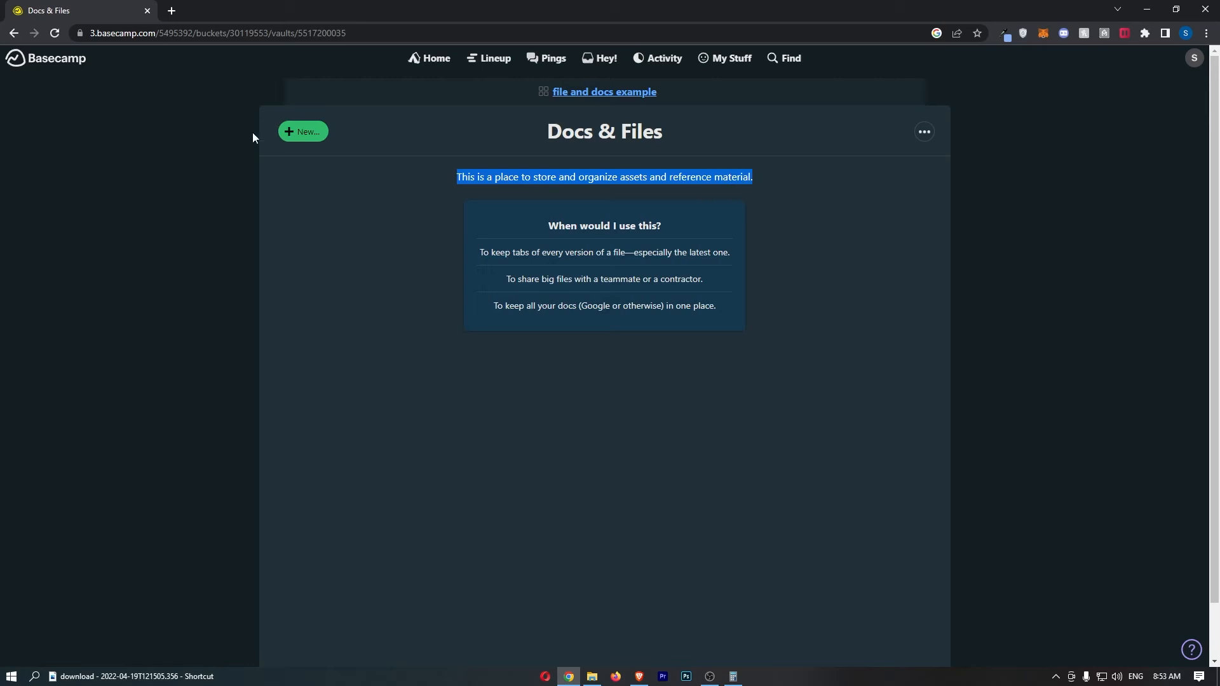
# Upload YouTube Thumbnail.png through New… > Upload files and post it to the project
pyautogui.click(303, 132)
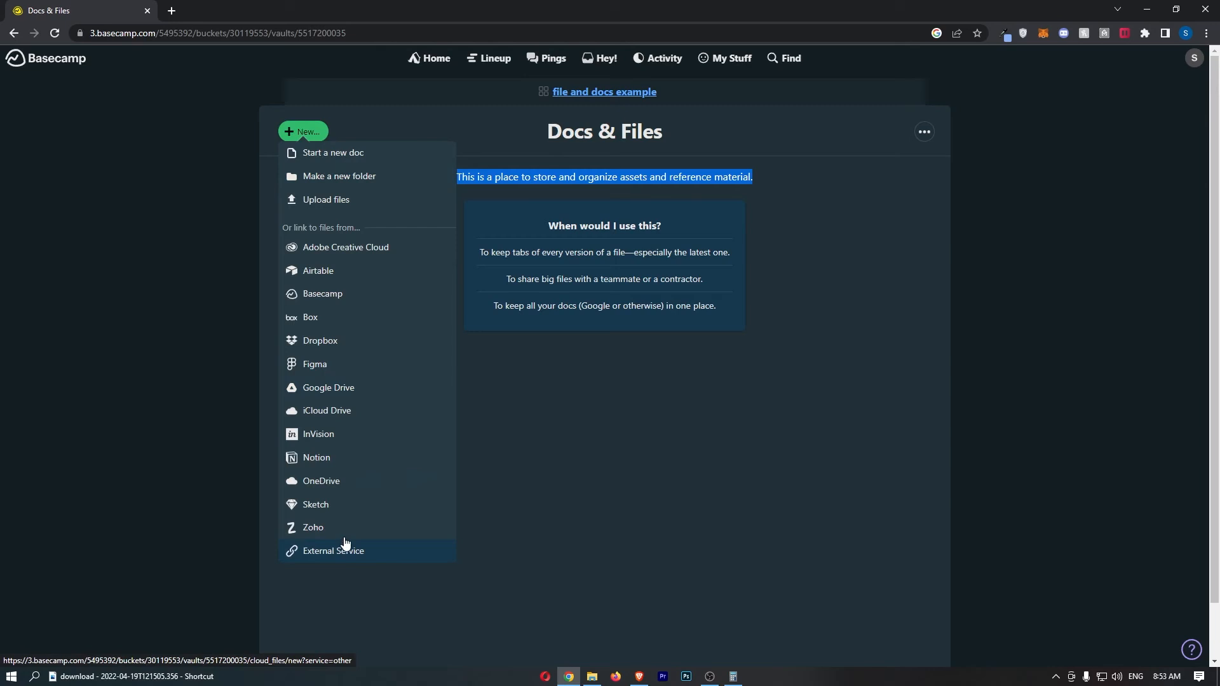
pyautogui.moveTo(356, 202)
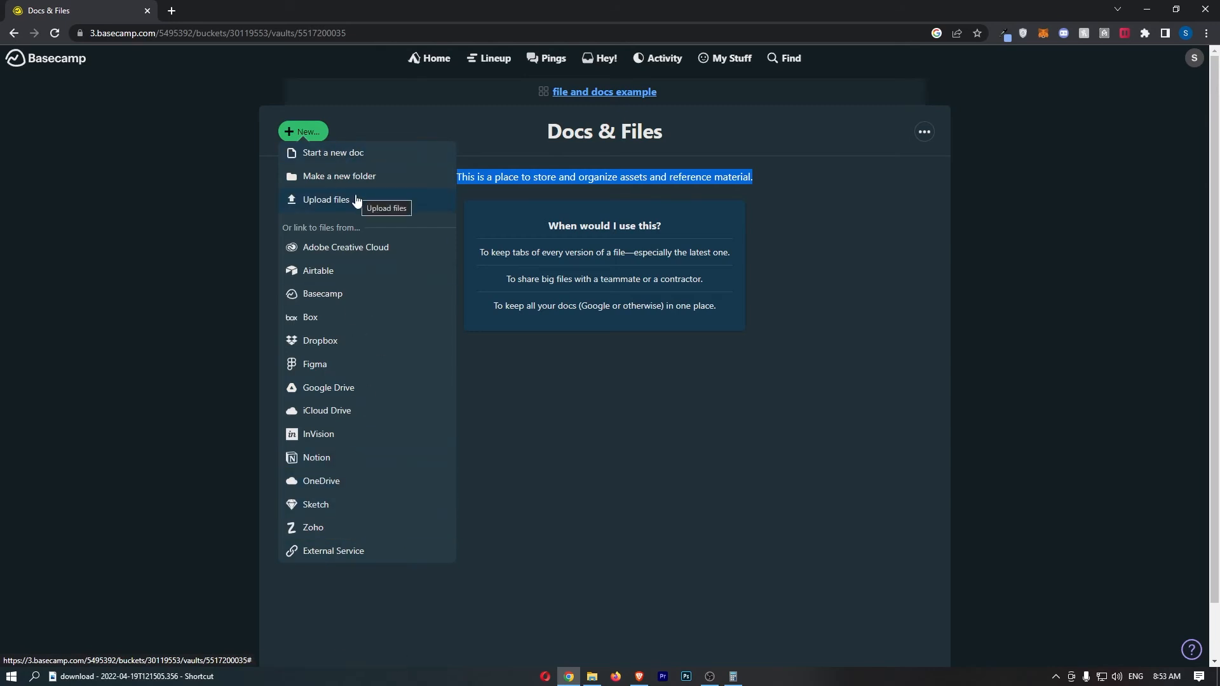
pyautogui.click(326, 201)
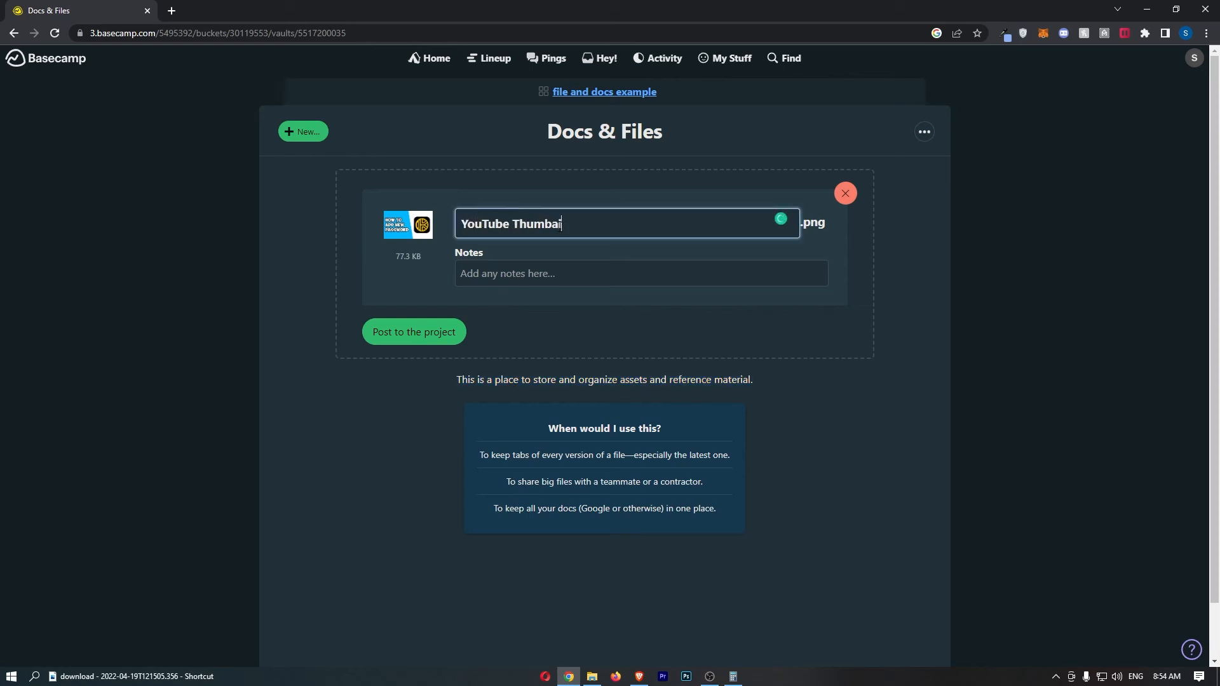
pyautogui.click(413, 332)
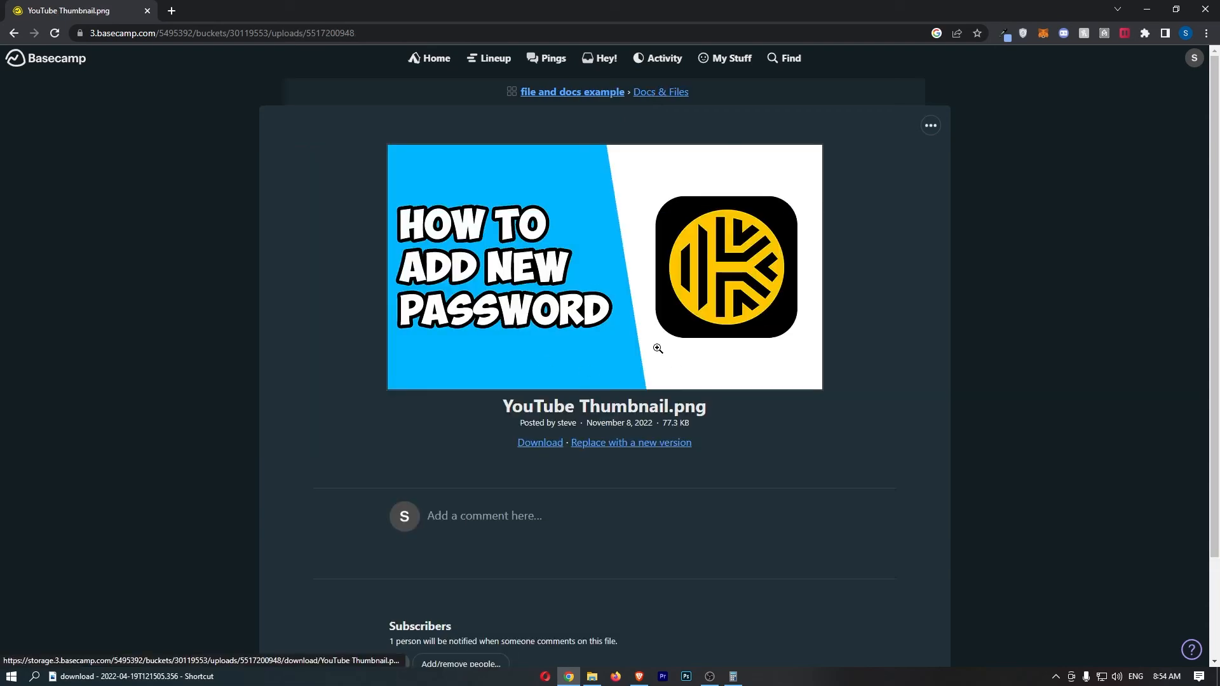
pyautogui.moveTo(572, 92)
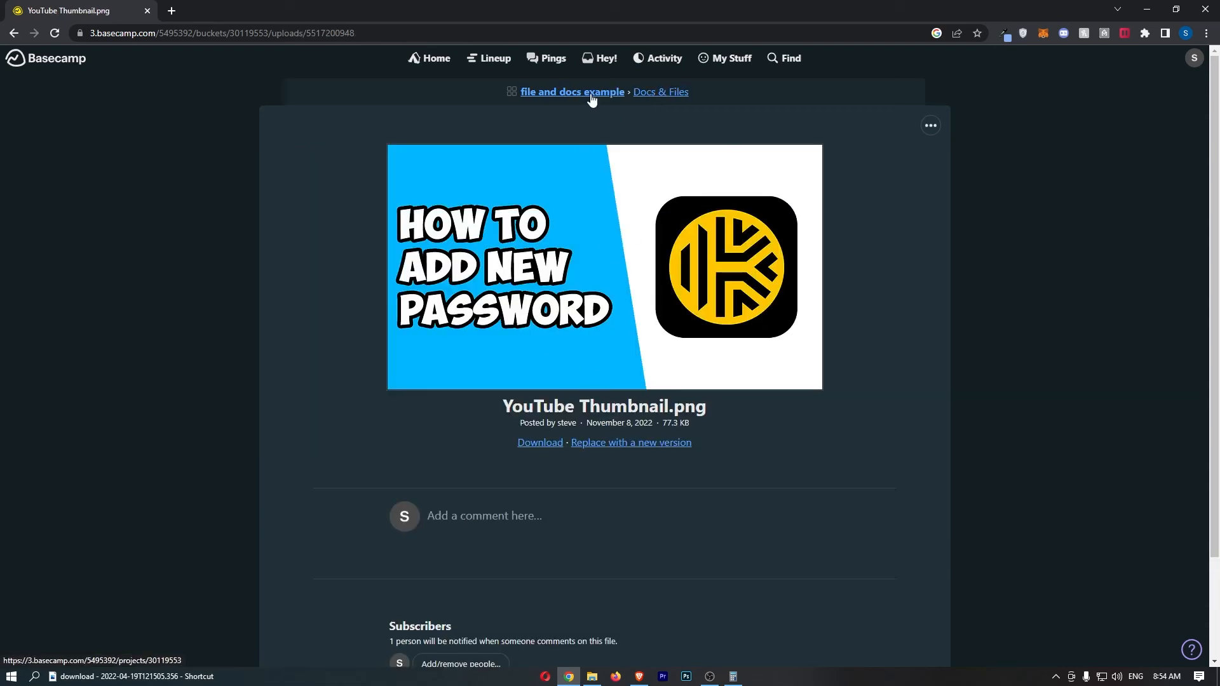
# Check the YouTube Thumbnail.png file page, then return to the Docs & Files list
pyautogui.click(660, 92)
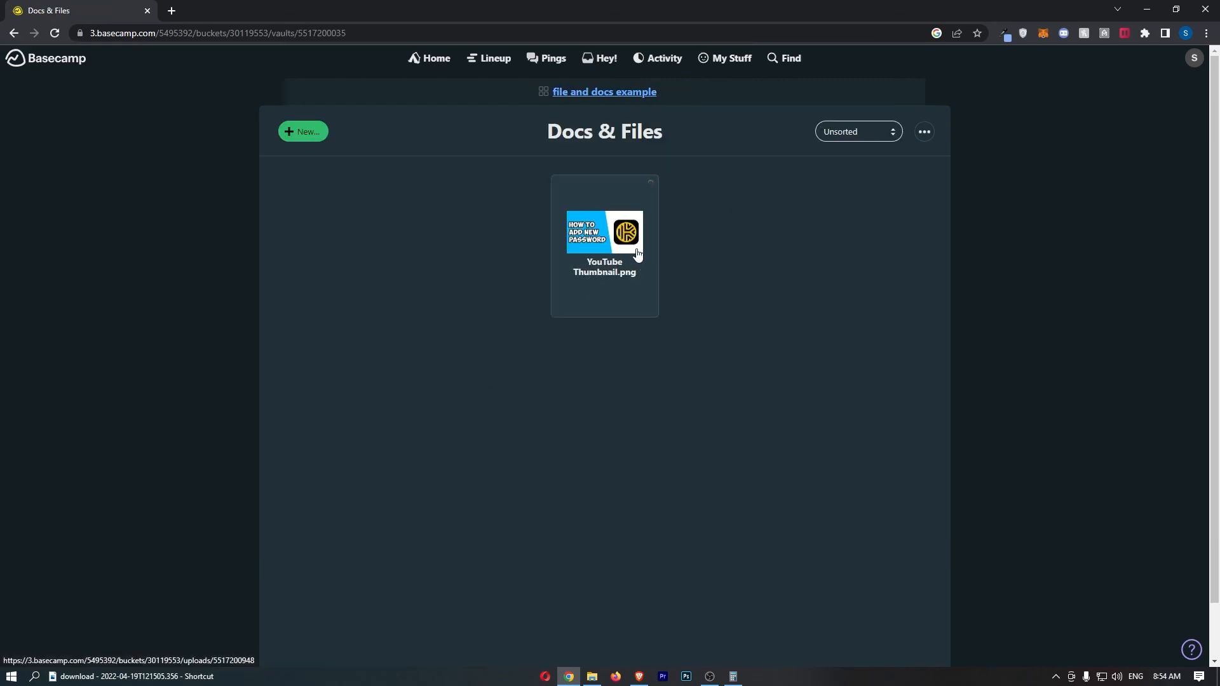
pyautogui.click(604, 232)
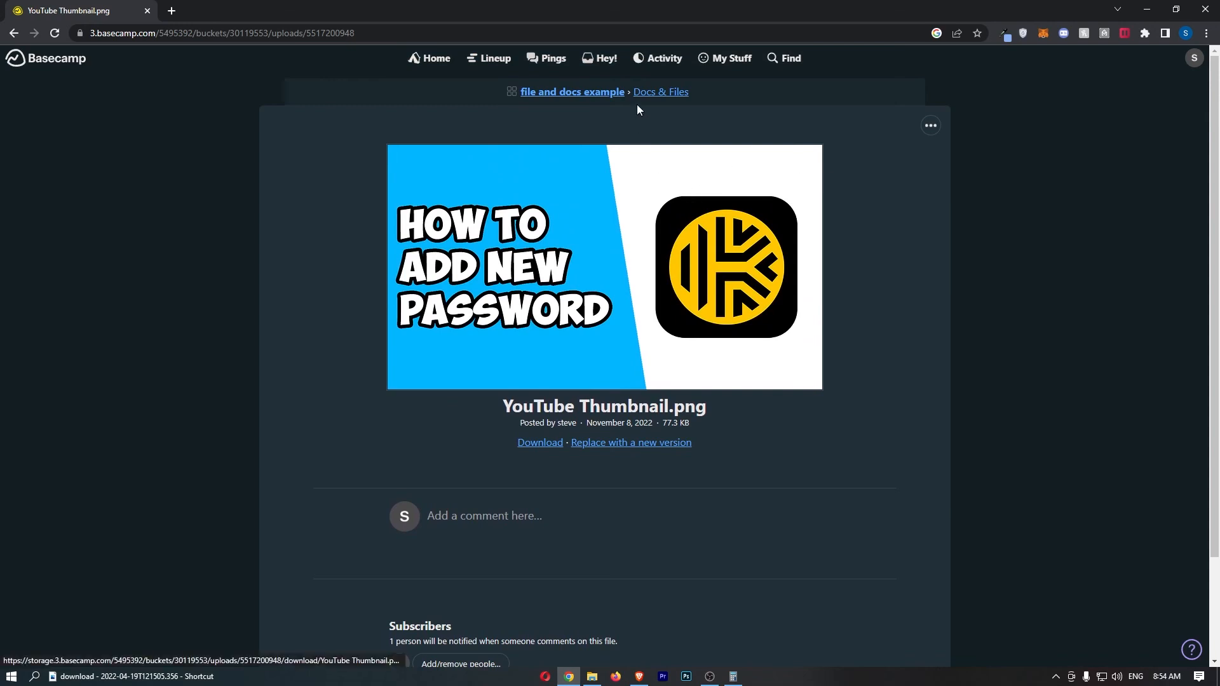
pyautogui.click(661, 91)
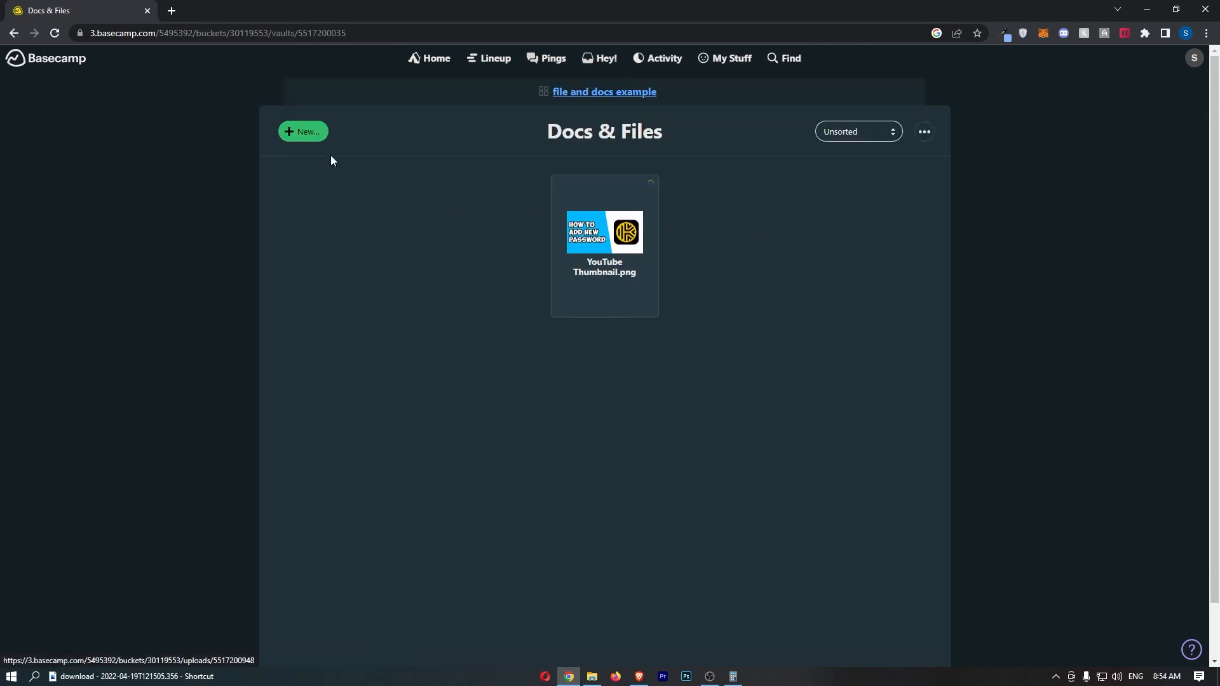
pyautogui.moveTo(309, 134)
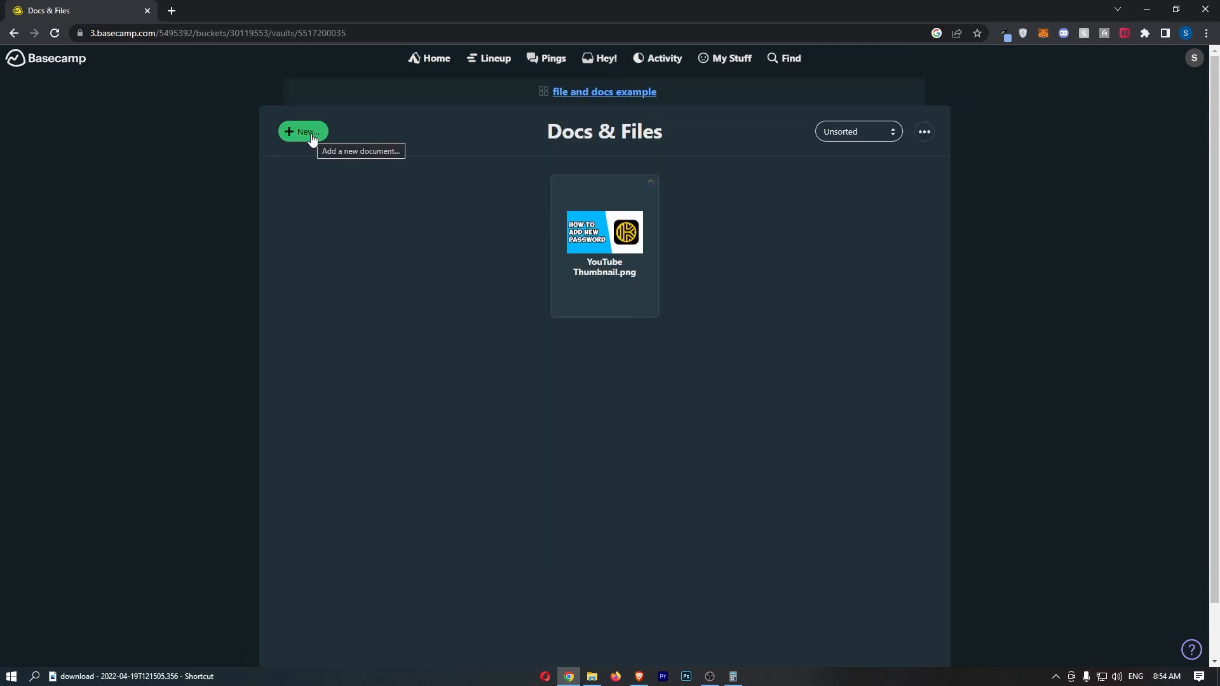
pyautogui.moveTo(288, 176)
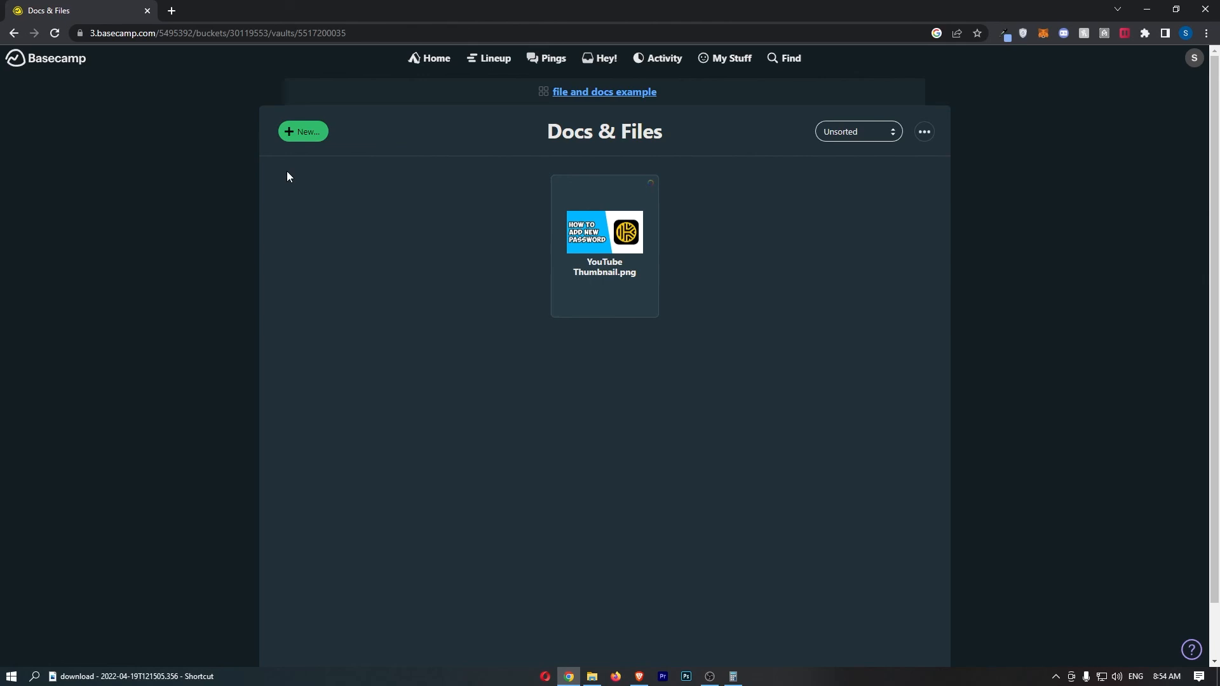